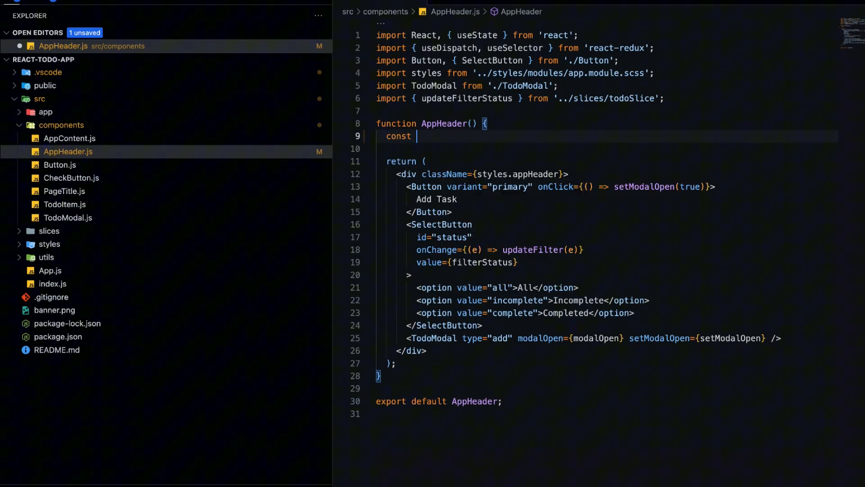
type("[modalOpen]")
left_click(607, 148)
type("const")
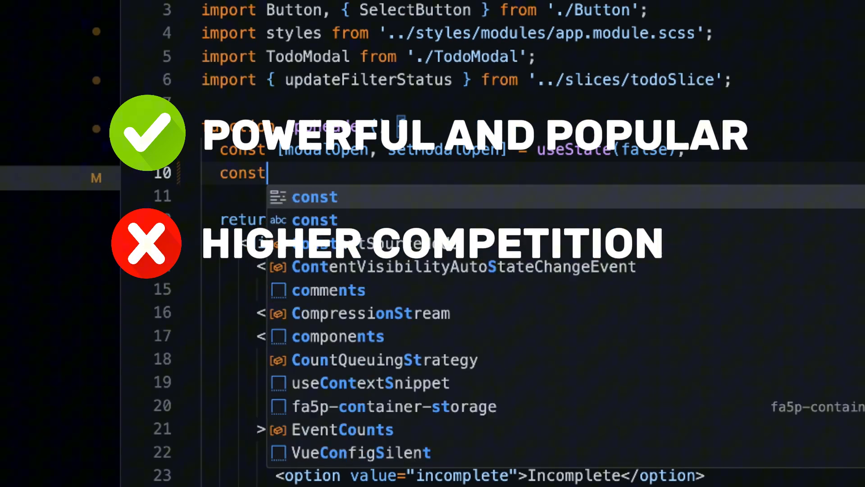
type("initialFilterStatus = useSelector)")
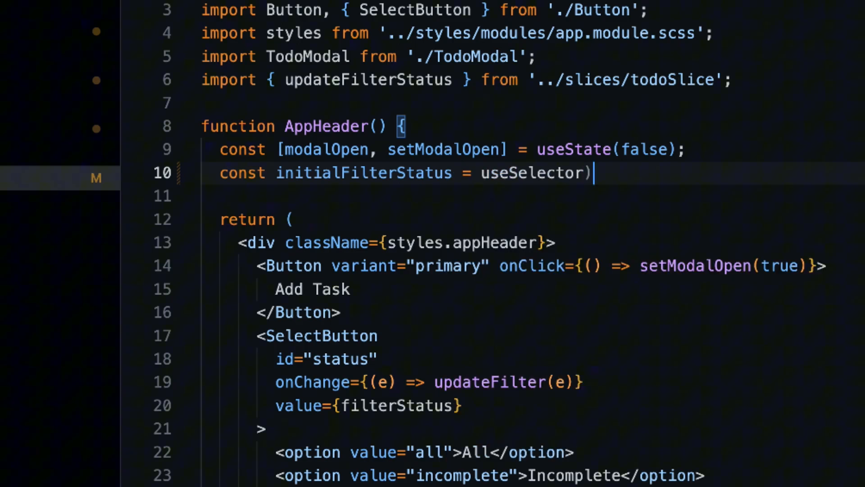
type("((state) => {")
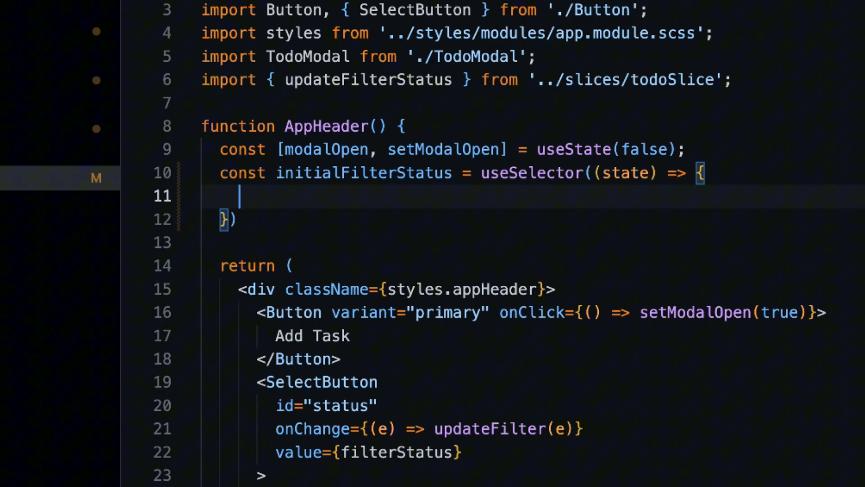
type("ret")
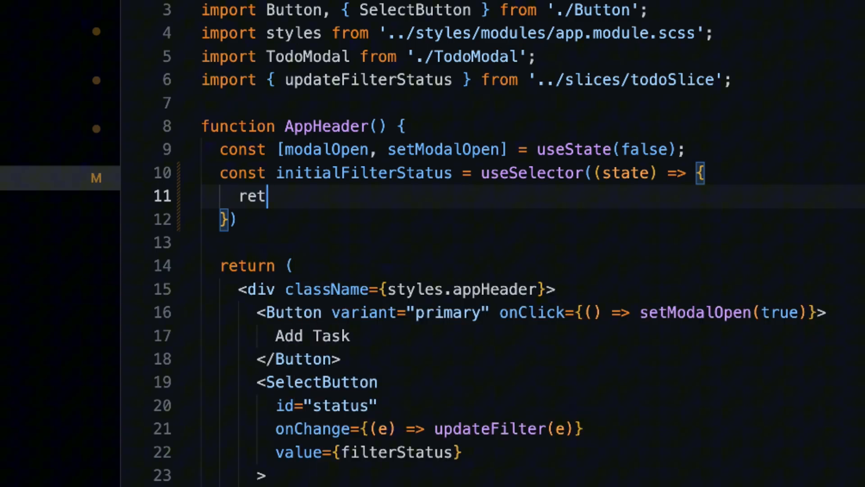
type("urn state.t")
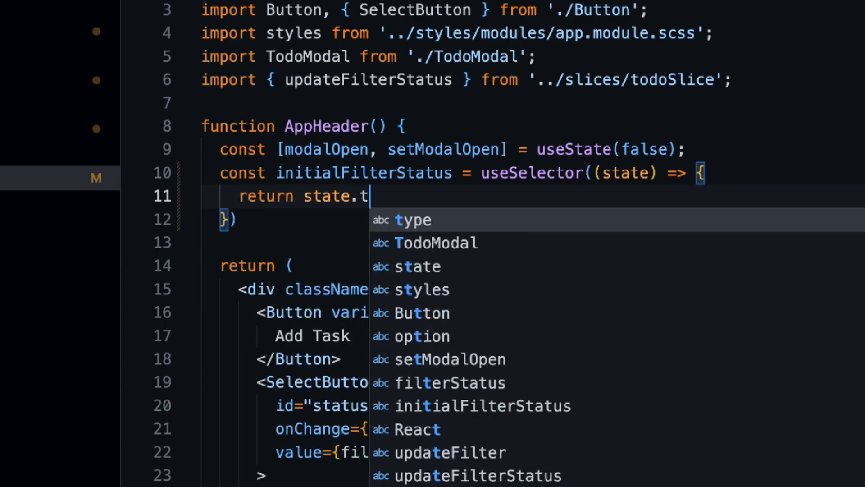
type("odo.filterStatus")
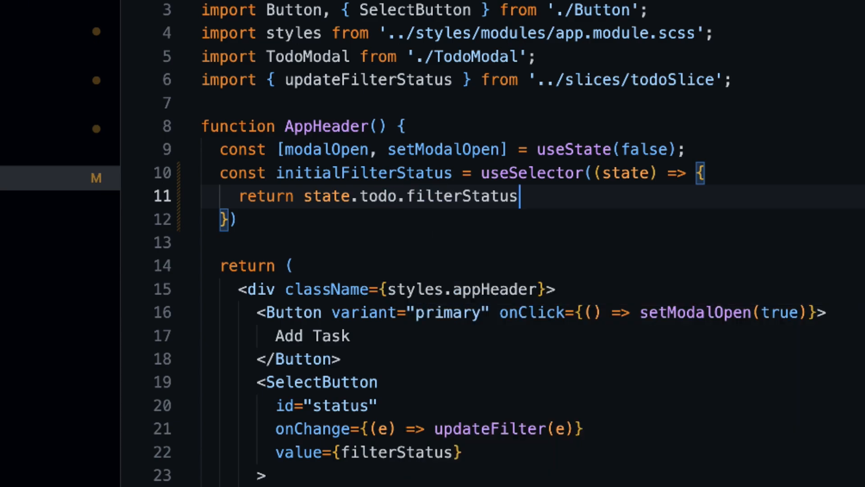
type(";")
left_click(534, 219)
type(";")
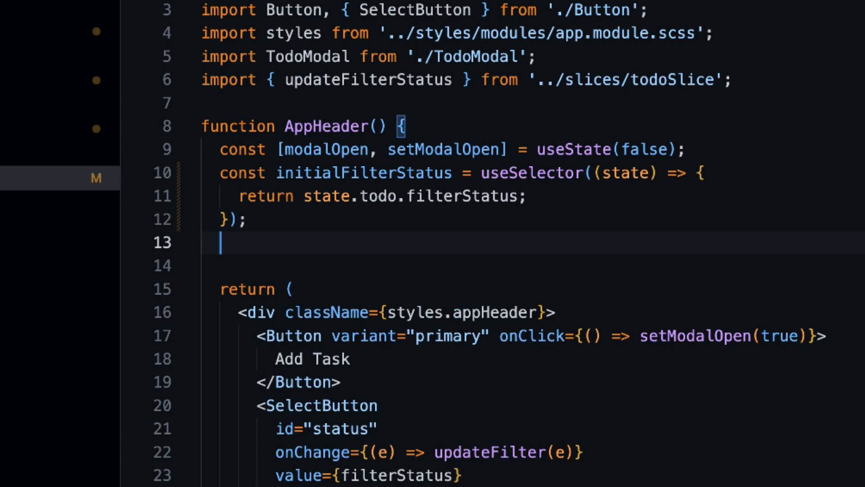
type("const fi")
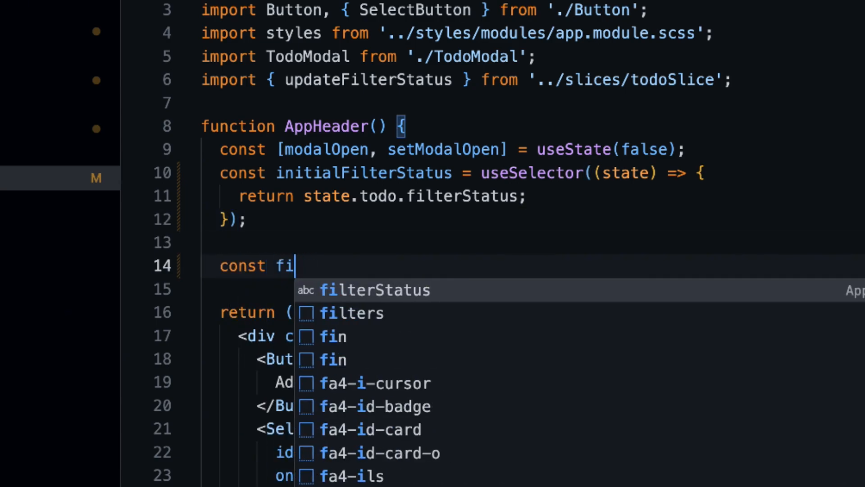